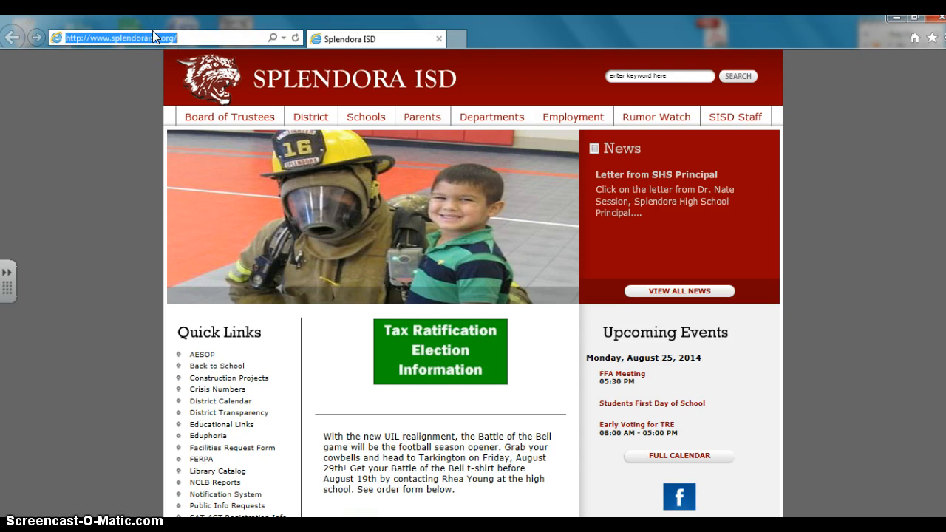
type("www.google.com")
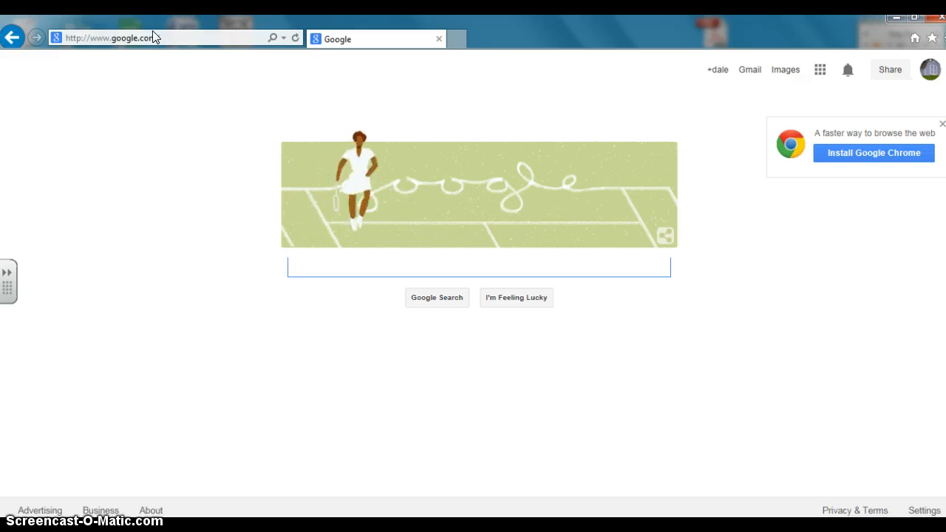
type("smart techn")
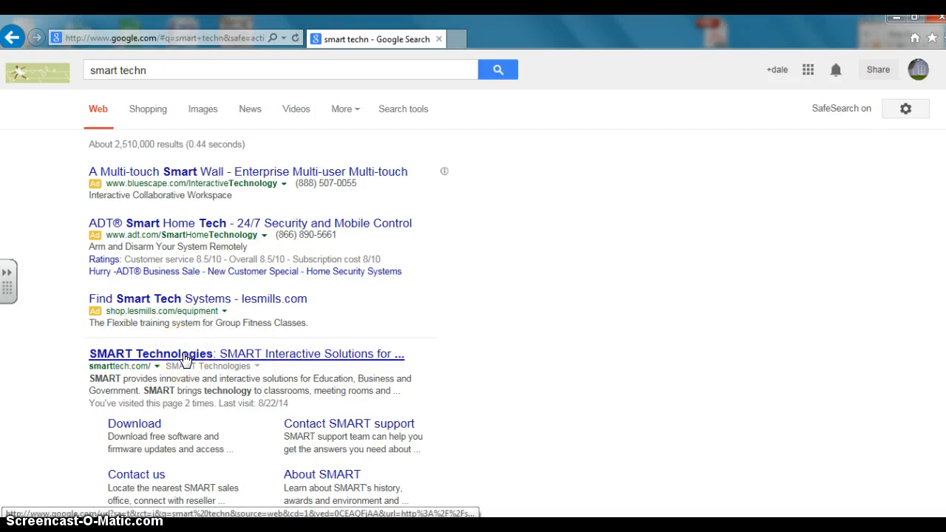
Step: Open SMART Technologies from the results, then the education site, then Software downloads in the footer
left_click(150, 353)
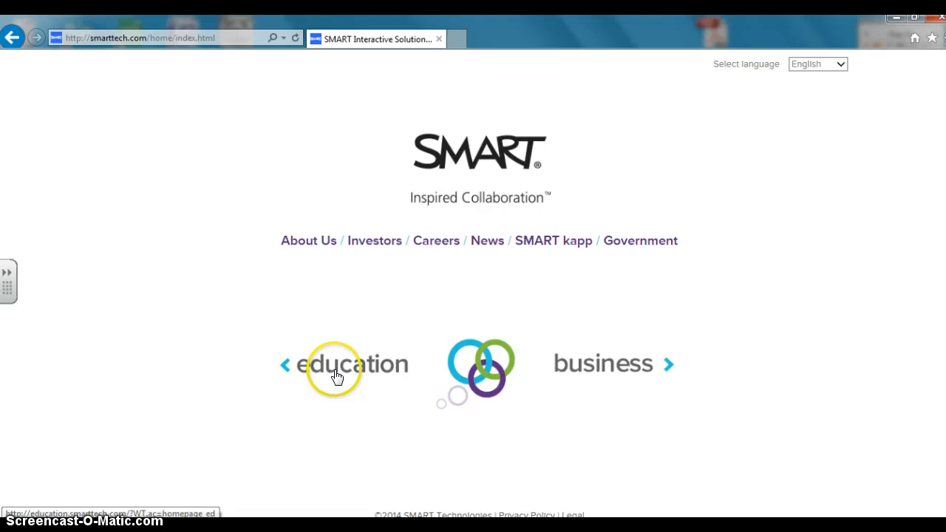
left_click(336, 364)
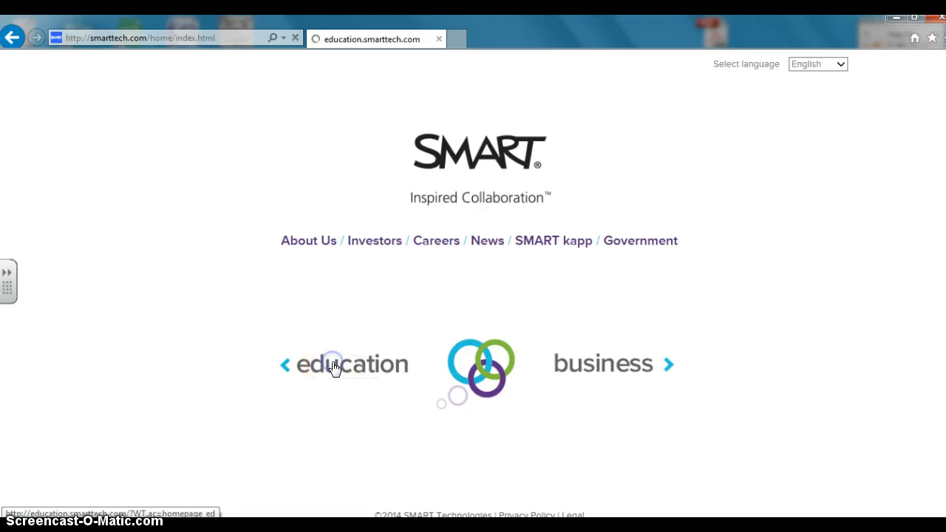
left_click(351, 363)
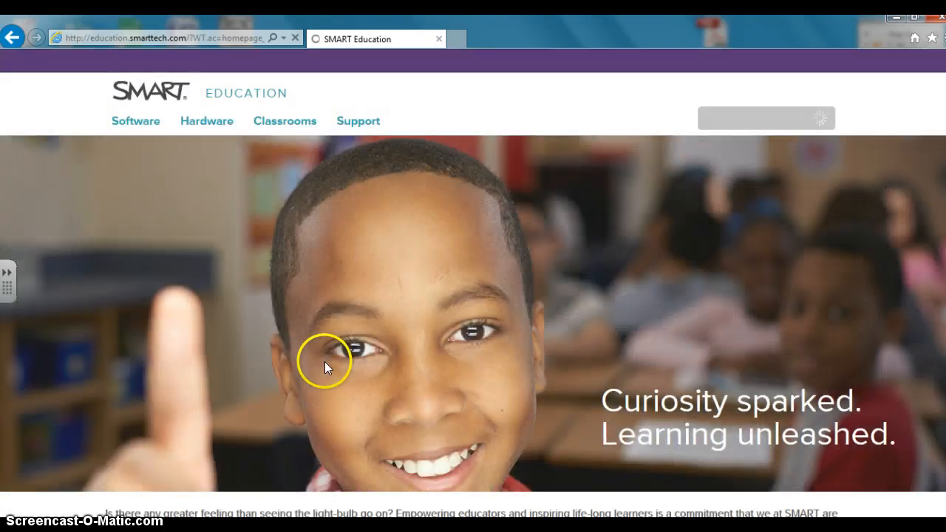
mouse_move(165, 224)
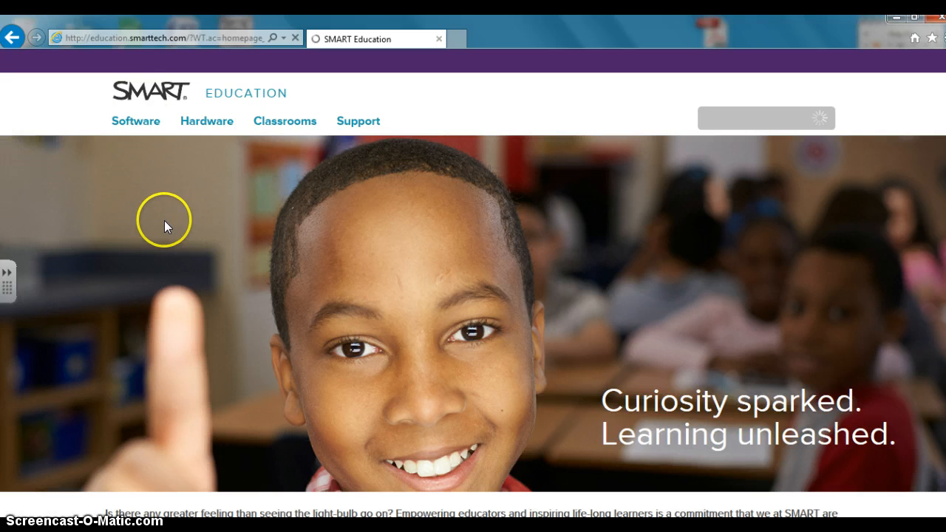
scroll("down", 3)
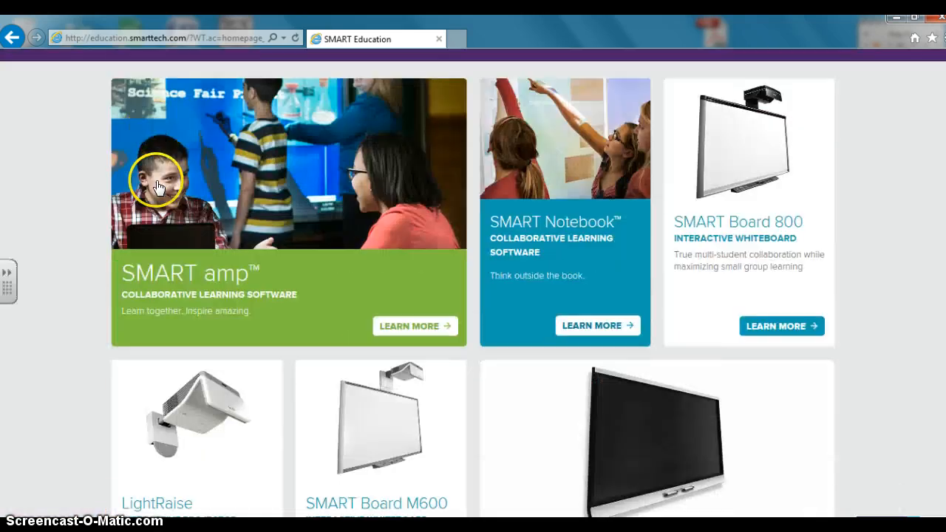
scroll("down", 3)
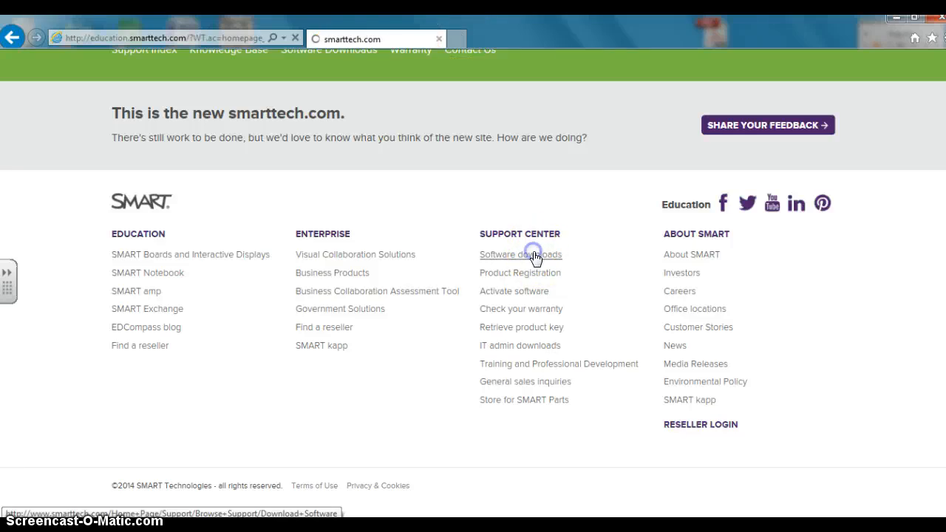
left_click(520, 254)
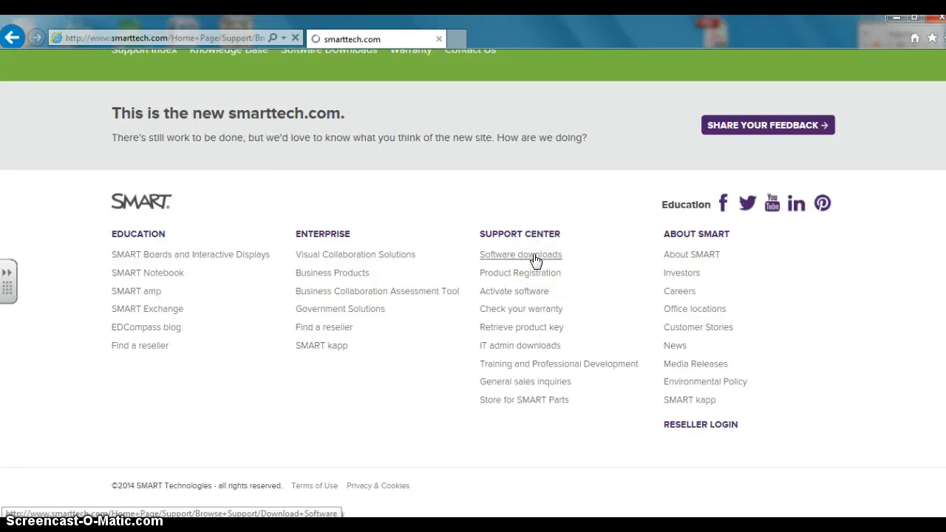
left_click(519, 254)
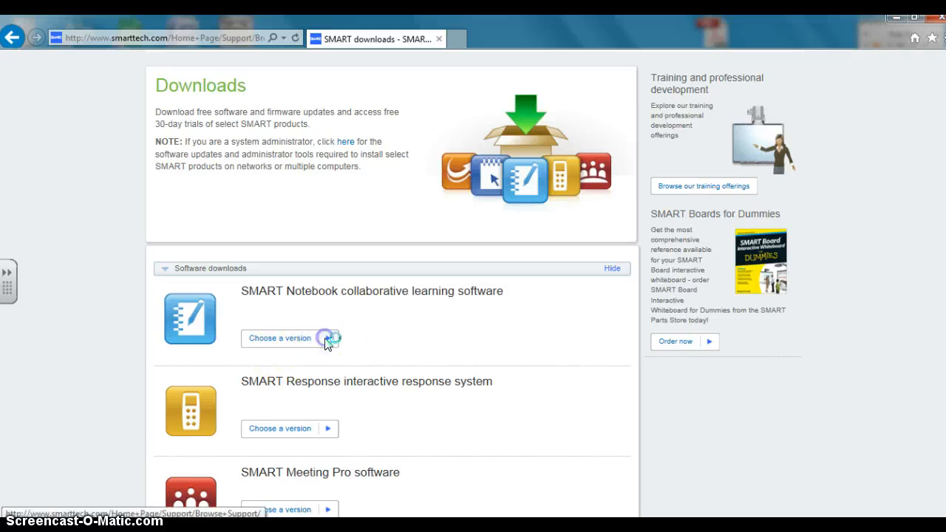
Step: Choose '11.4 for Windows' from the SMART Notebook version dropdown
left_click(289, 338)
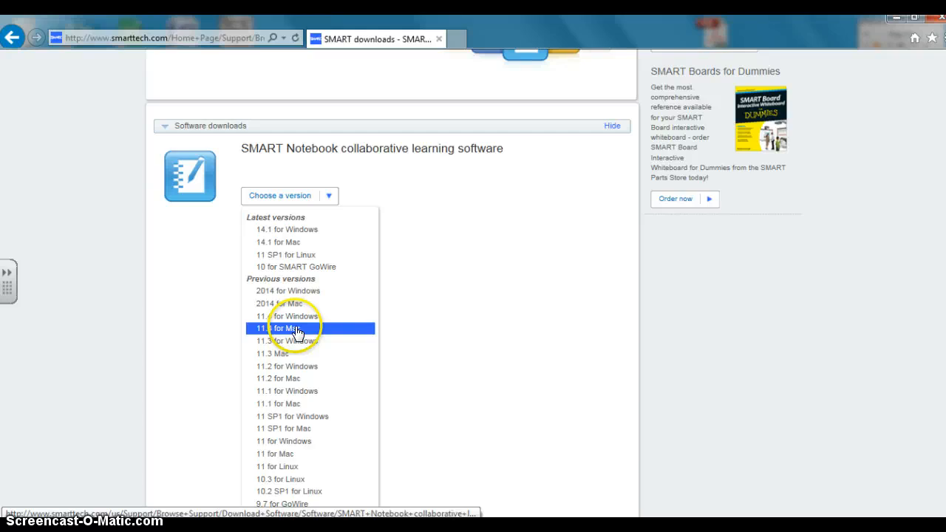
mouse_move(302, 315)
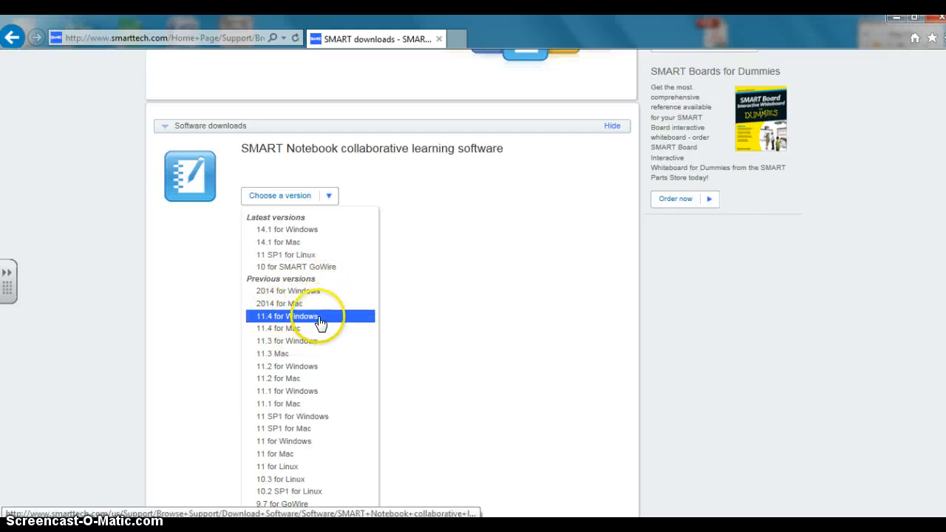
left_click(294, 316)
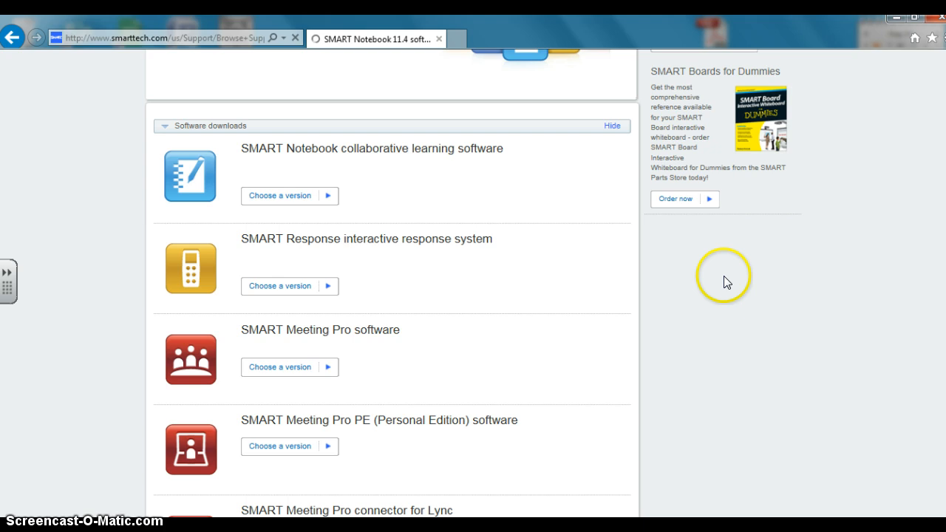
mouse_move(672, 273)
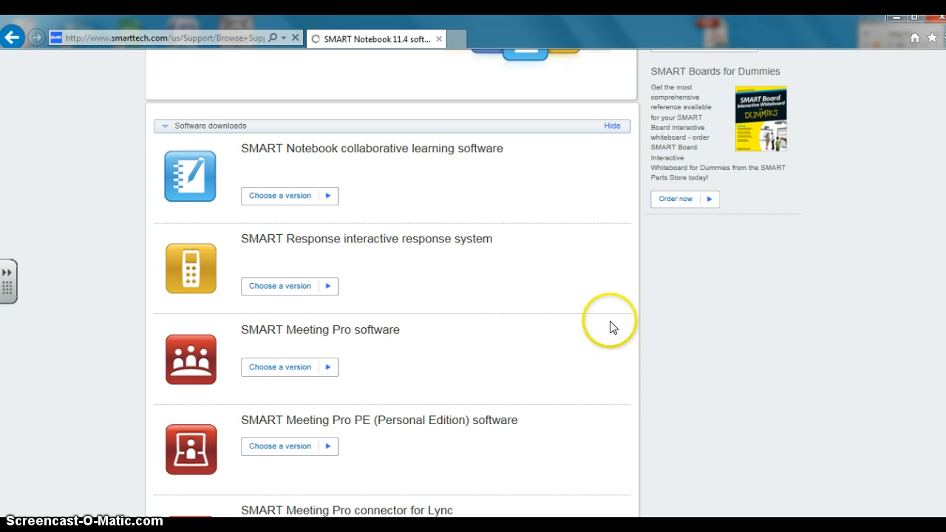
mouse_move(223, 204)
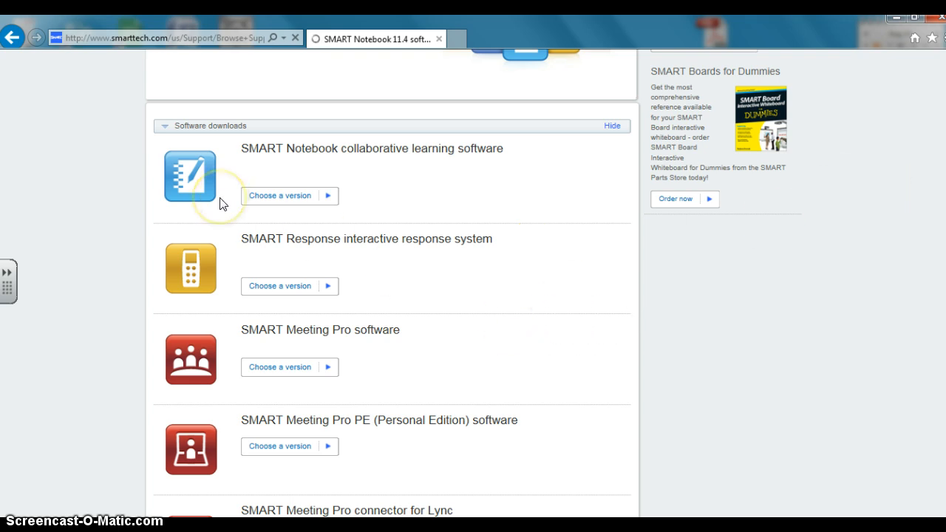
mouse_move(456, 160)
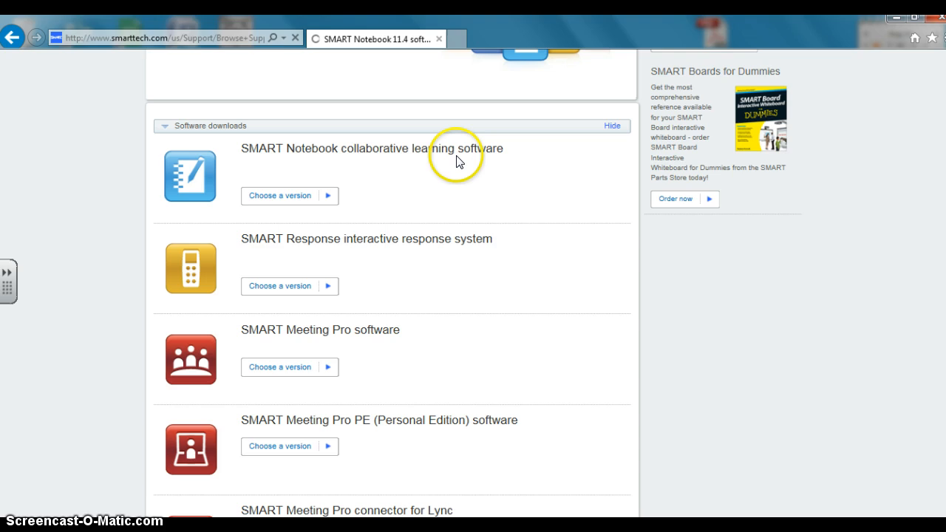
mouse_move(578, 205)
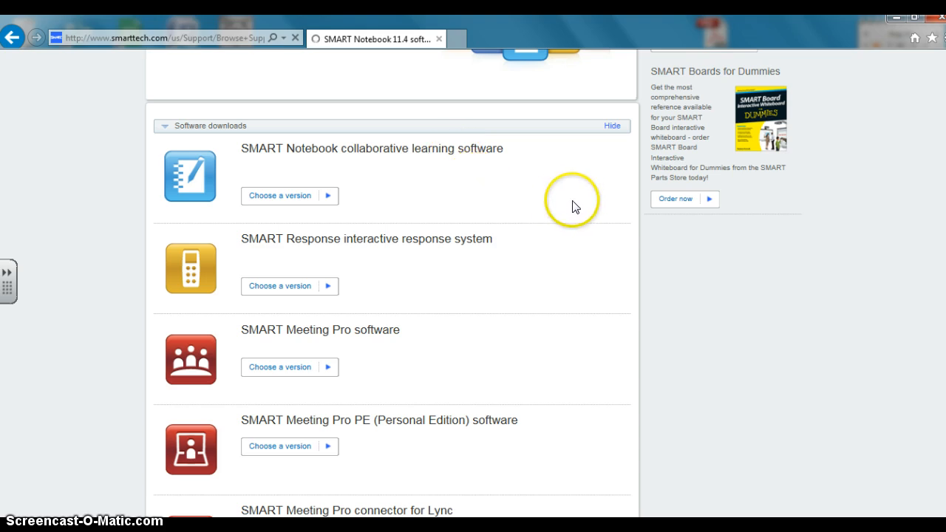
mouse_move(563, 210)
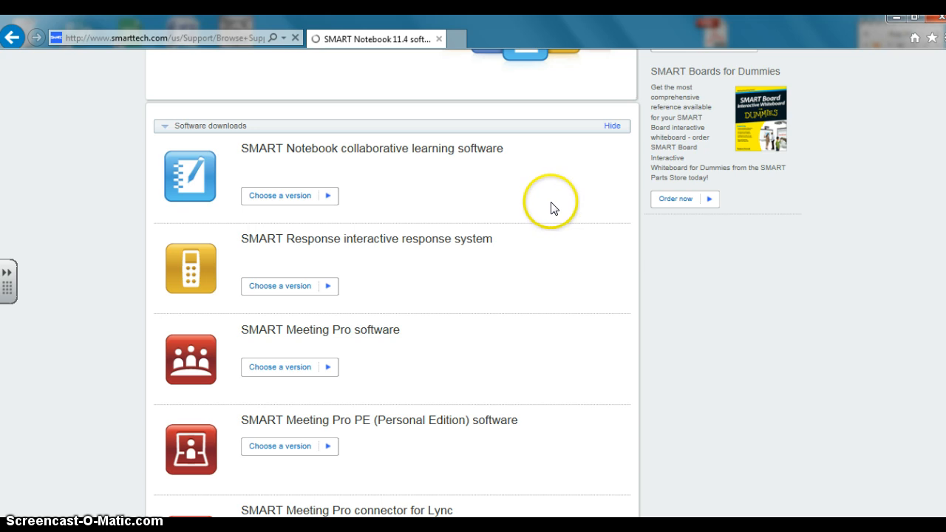
mouse_move(539, 207)
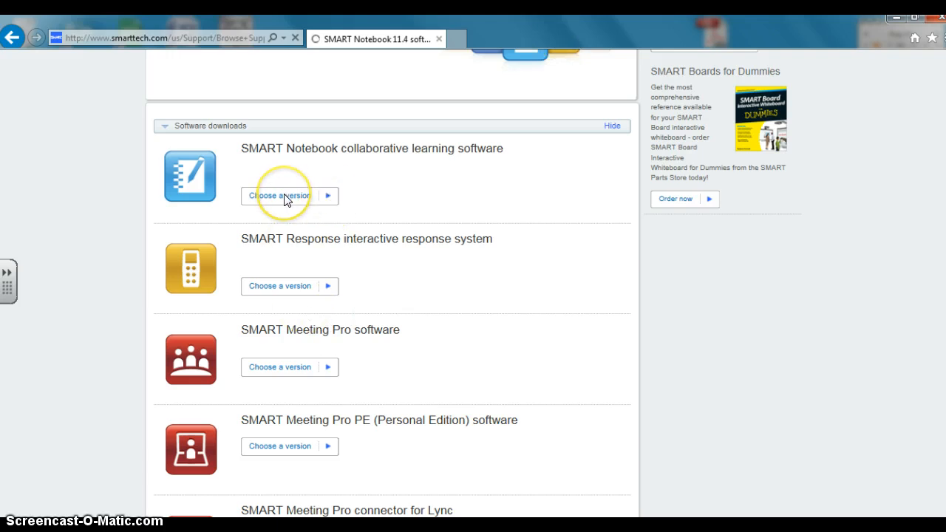
Step: Reopen the SMART Notebook version list, recover the hung webpage, and cancel the not-responding dialog
left_click(280, 195)
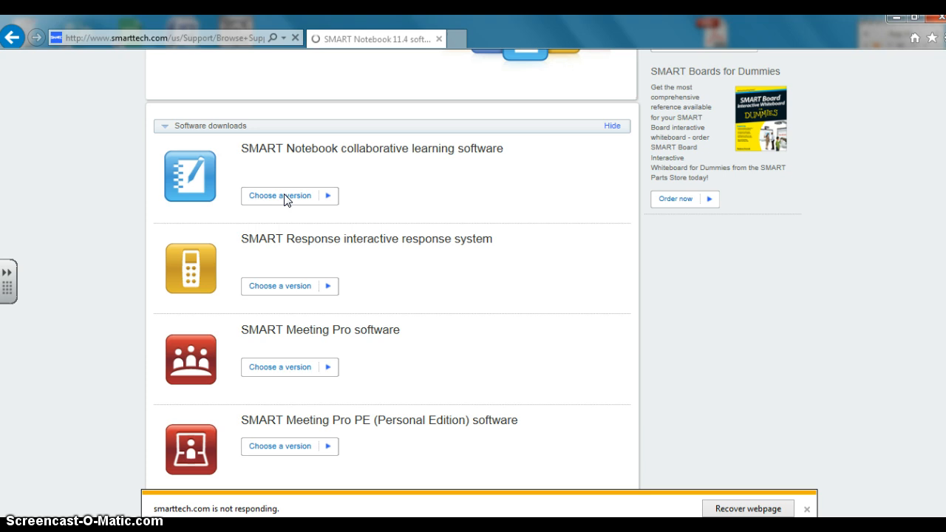
mouse_move(287, 199)
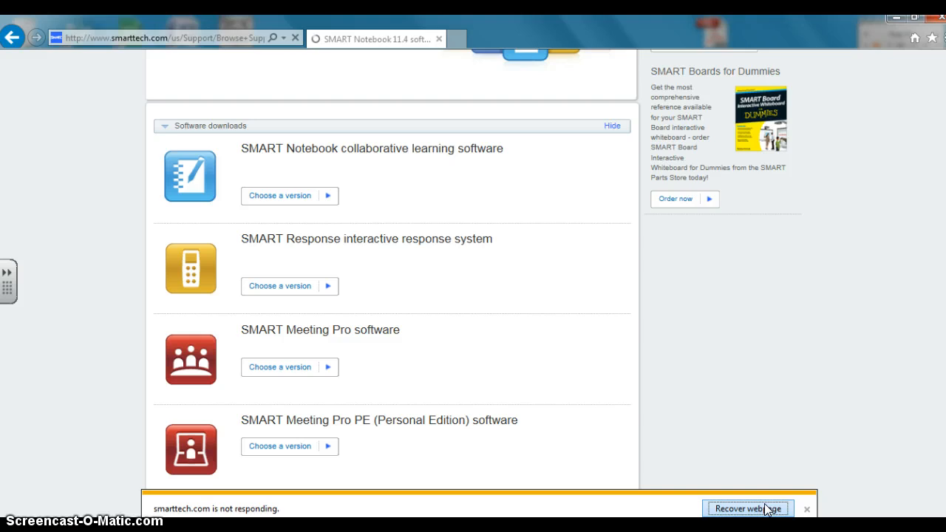
left_click(748, 508)
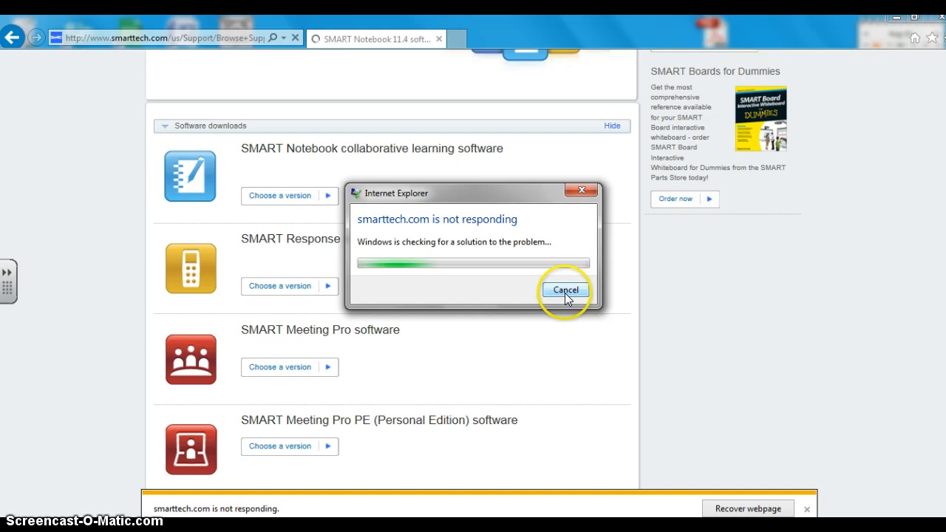
left_click(564, 289)
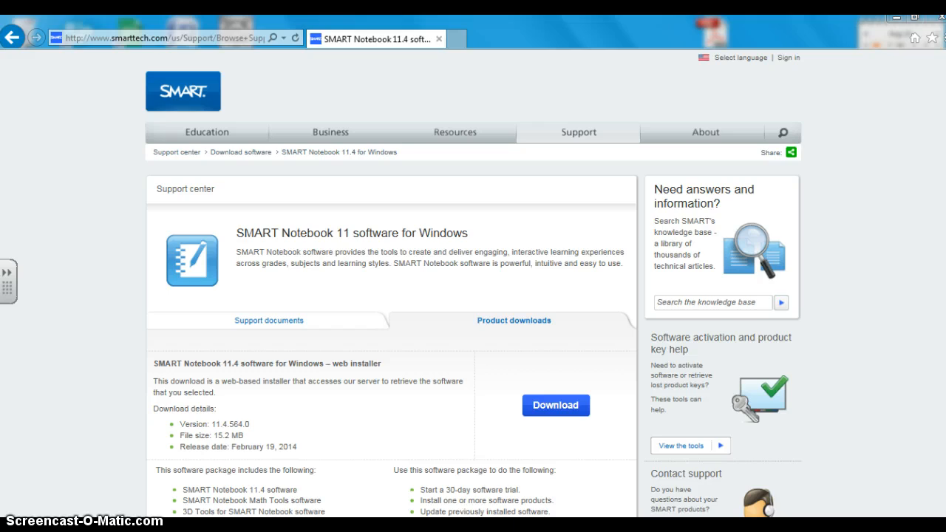
scroll("down", 3)
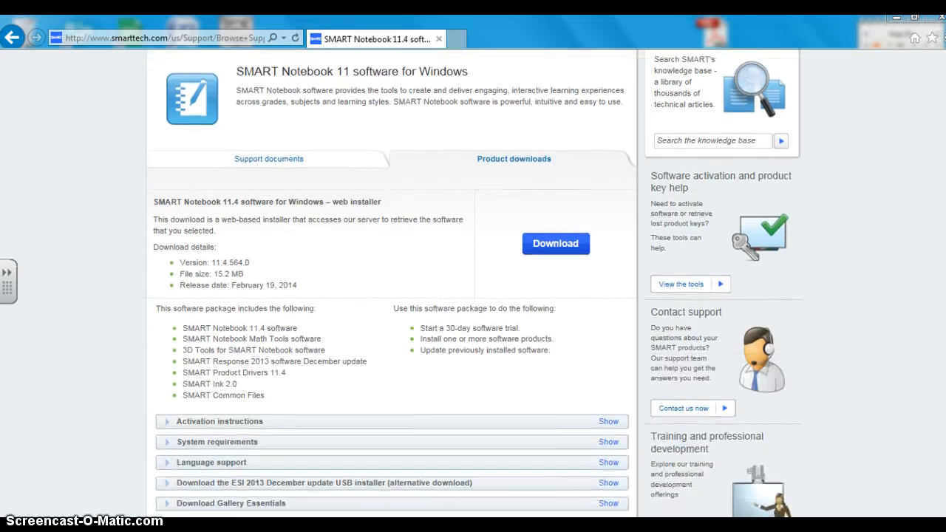
scroll("down", 3)
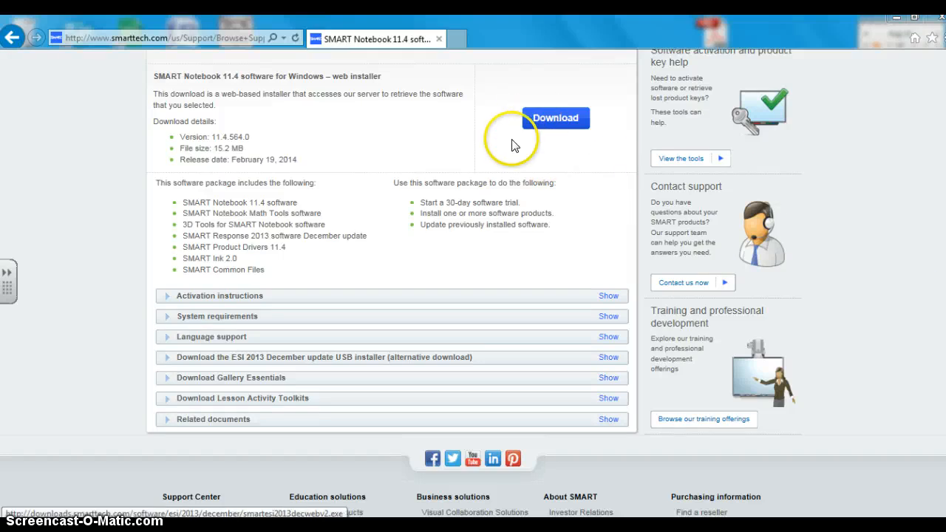
mouse_move(424, 250)
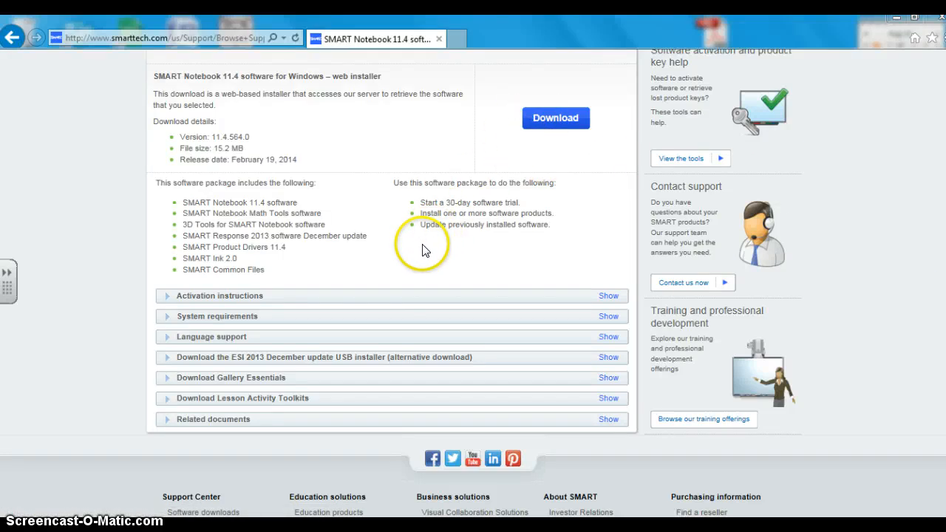
mouse_move(538, 438)
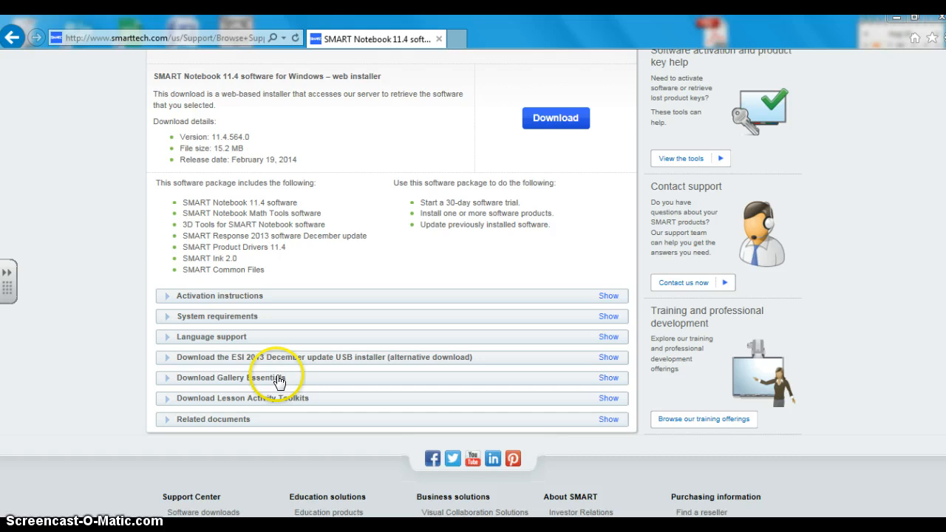
mouse_move(431, 416)
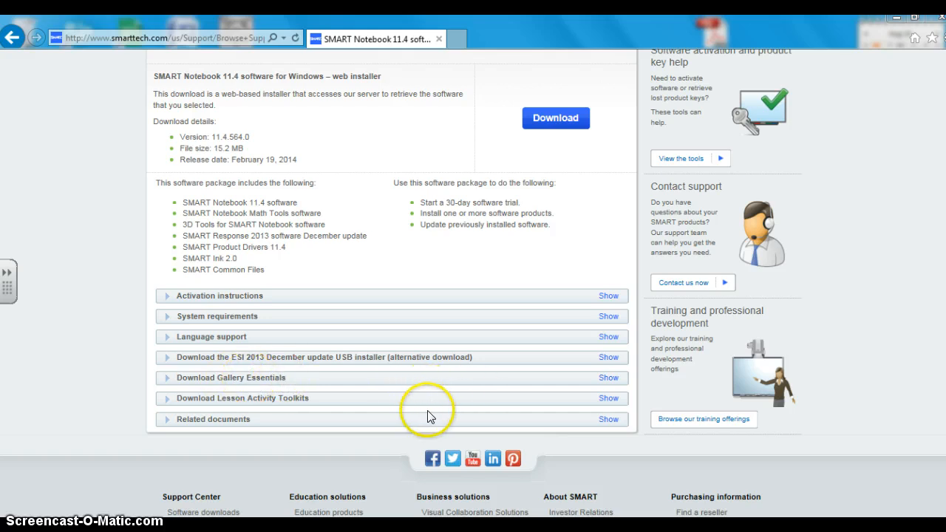
mouse_move(621, 198)
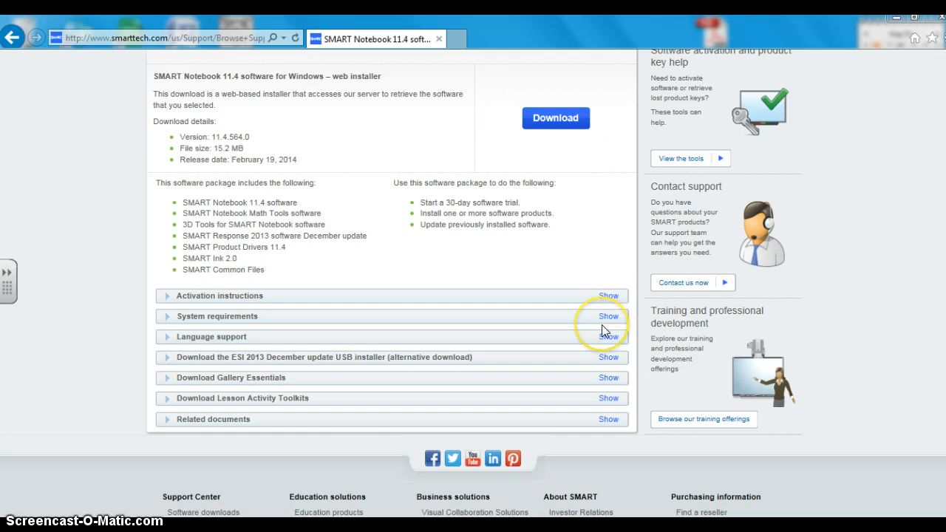
mouse_move(761, 144)
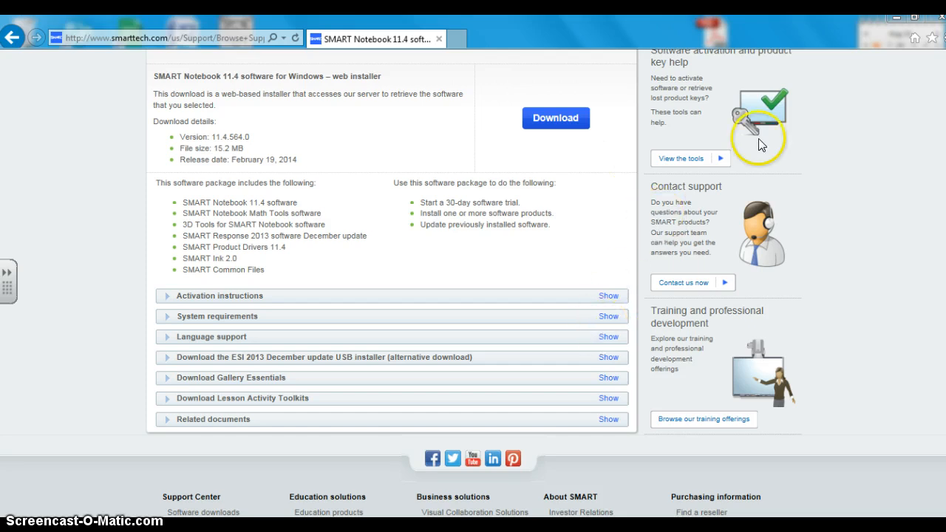
mouse_move(939, 22)
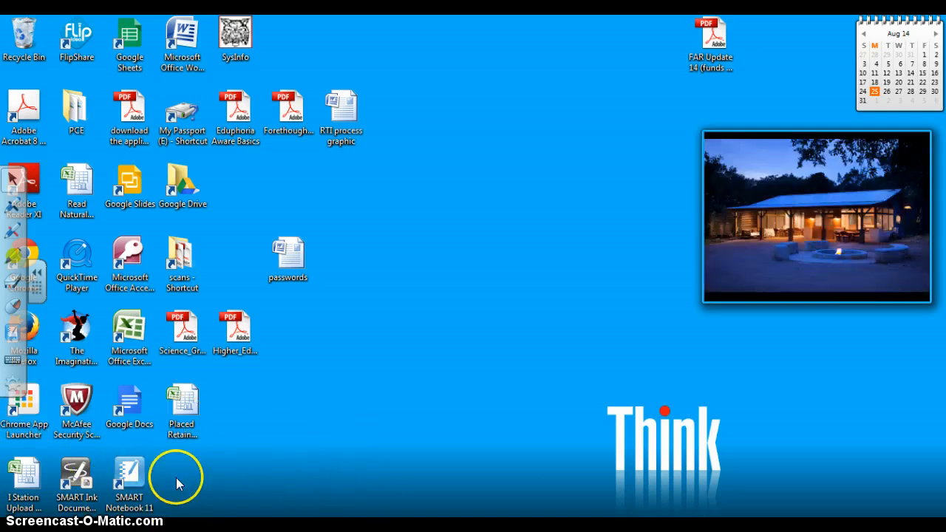
Step: Select the SMART Notebook 11 desktop icon and double-click it to launch
left_click(129, 473)
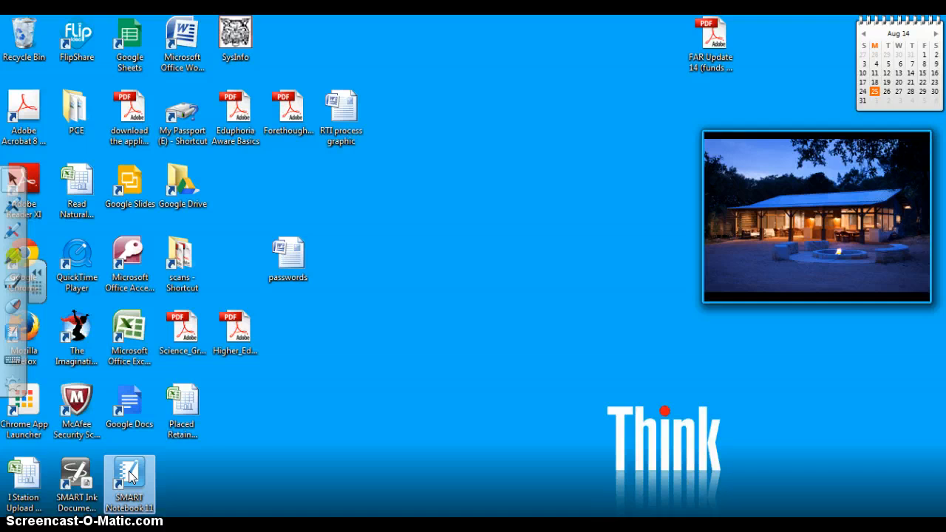
left_click(111, 469)
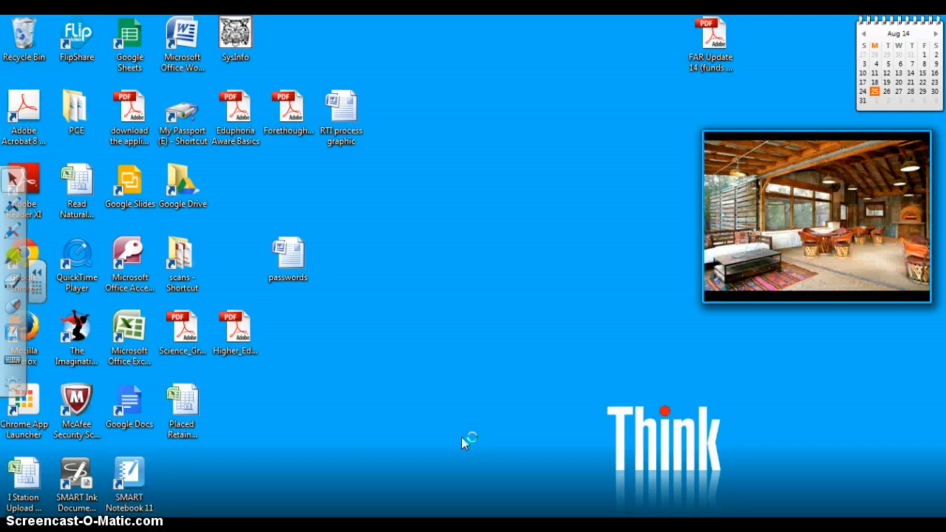
double_click(128, 477)
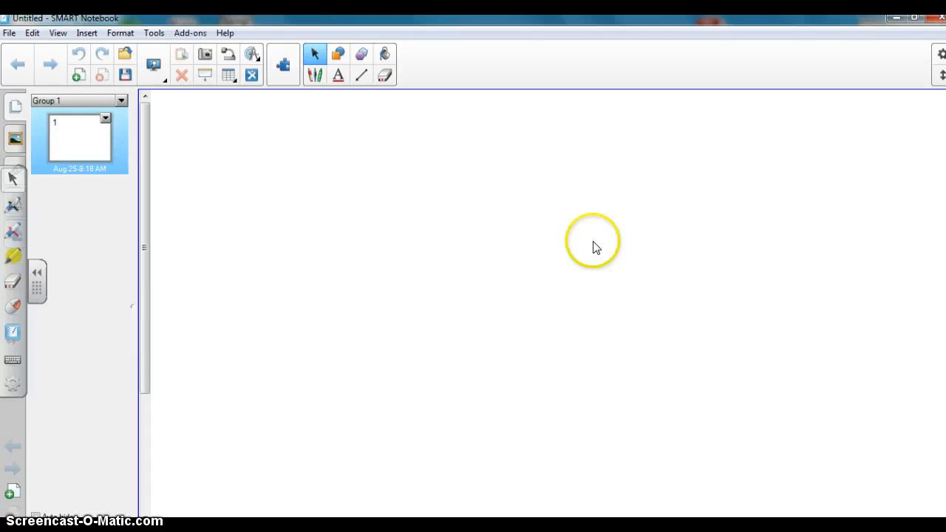
mouse_move(661, 180)
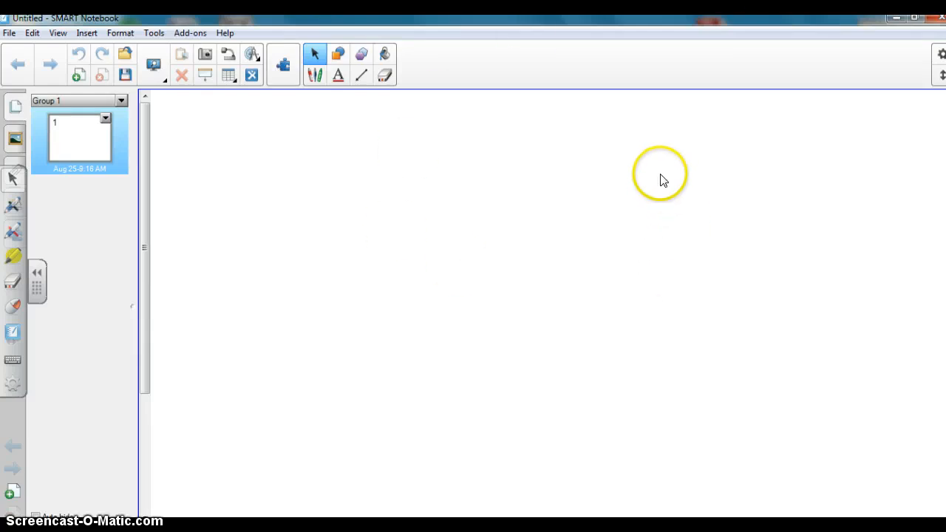